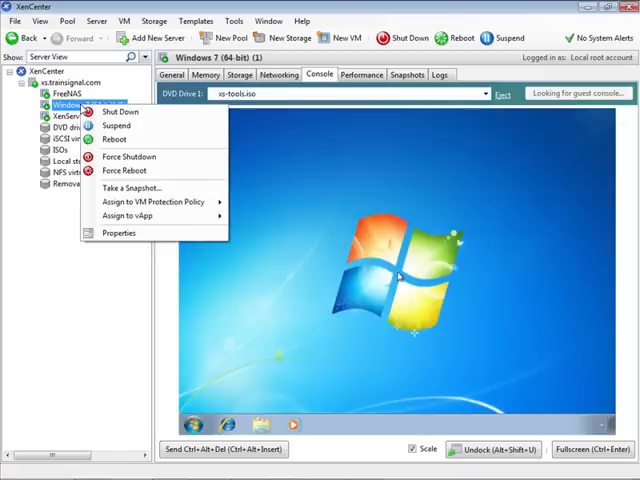
Shut down the Windows 7 (64-bit) (1) VM from its menu and confirm with Yes
left_click(117, 112)
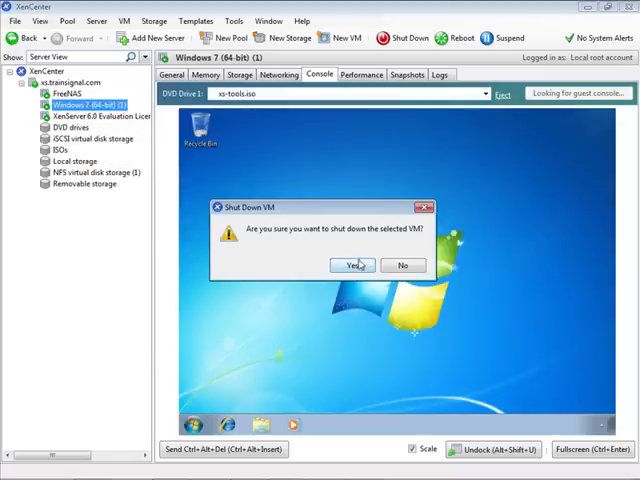
left_click(351, 265)
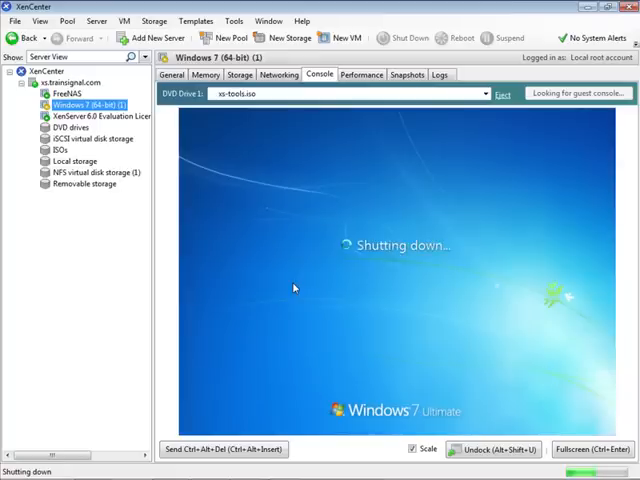
mouse_move(308, 266)
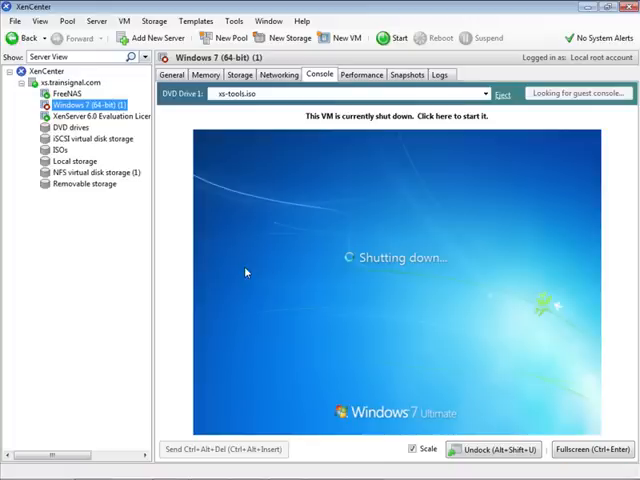
mouse_move(420, 302)
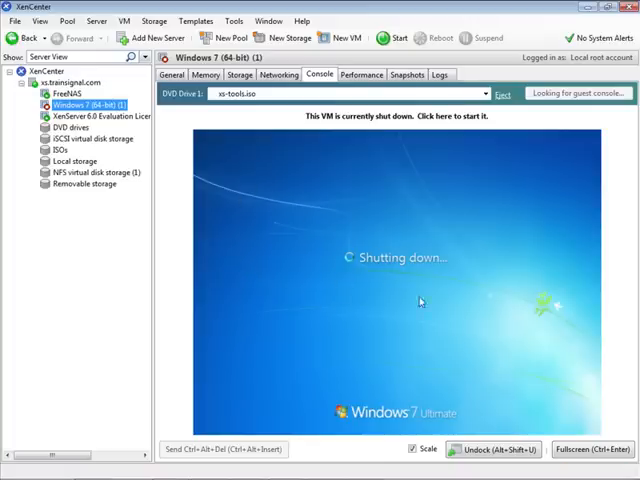
mouse_move(438, 240)
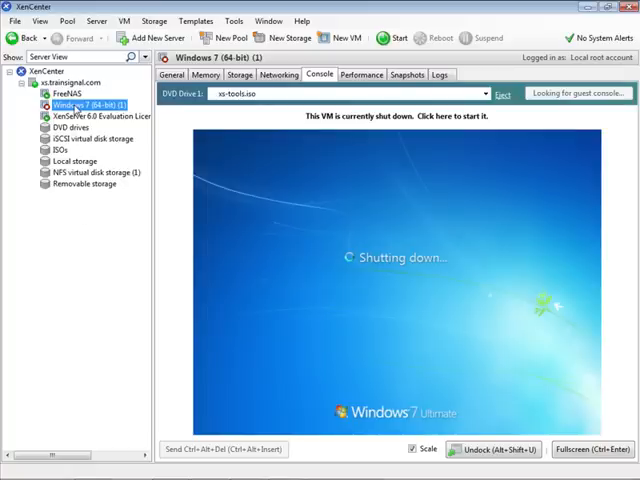
Set up Copy VM for Windows 7, briefly choosing Full copy before returning to Fast clone
right_click(90, 105)
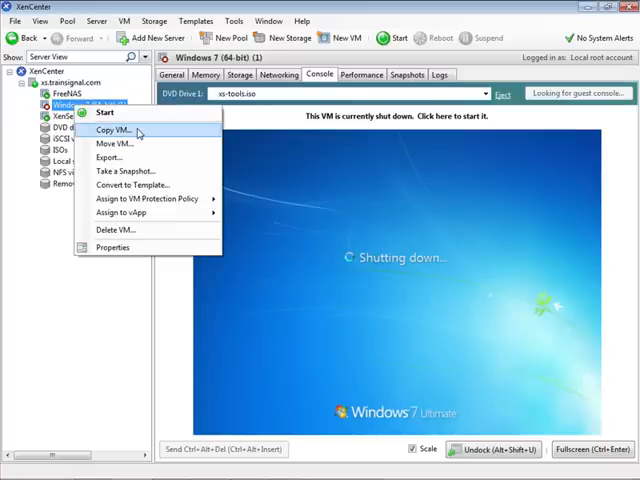
left_click(114, 129)
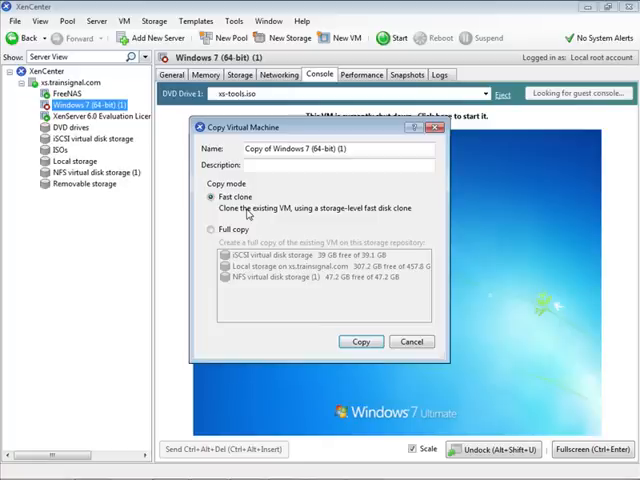
mouse_move(245, 218)
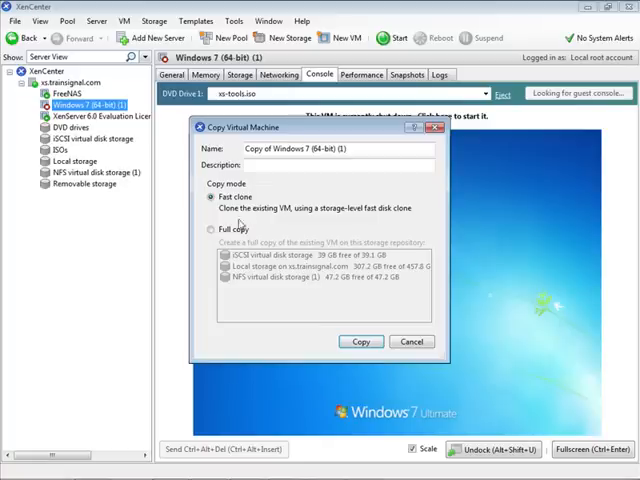
left_click(208, 229)
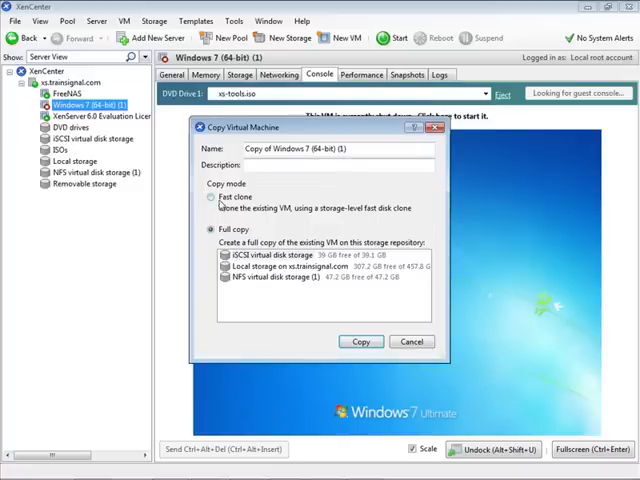
left_click(211, 197)
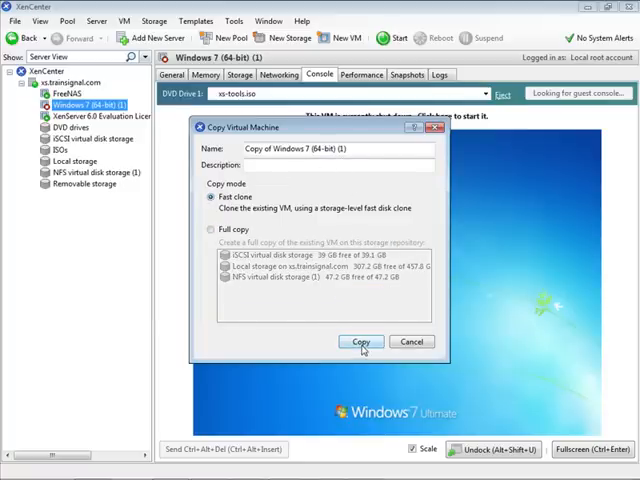
Create the fast clone and select the new copy in the tree
left_click(360, 342)
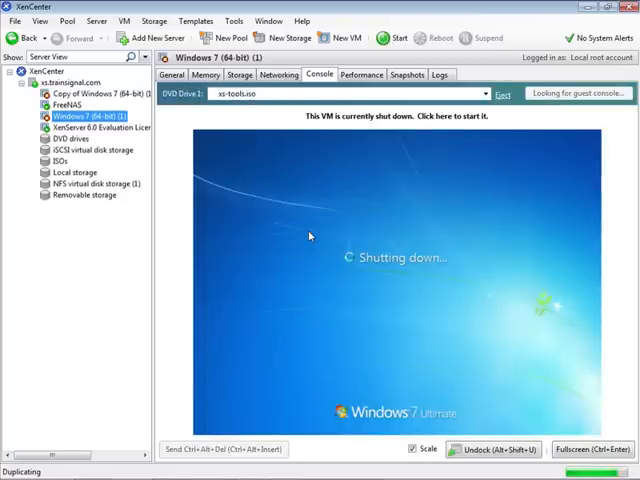
mouse_move(130, 239)
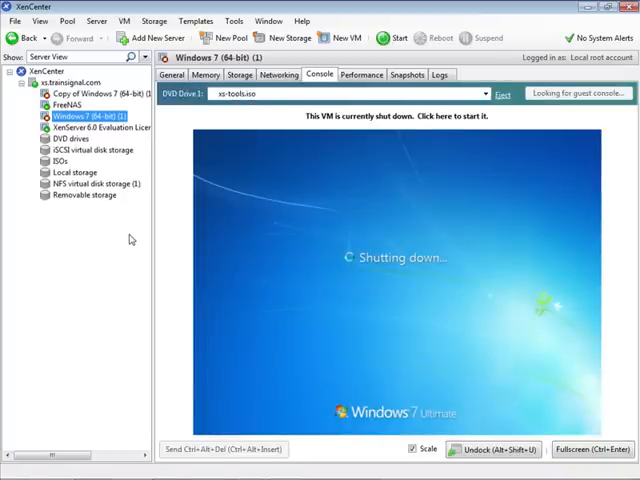
left_click(171, 74)
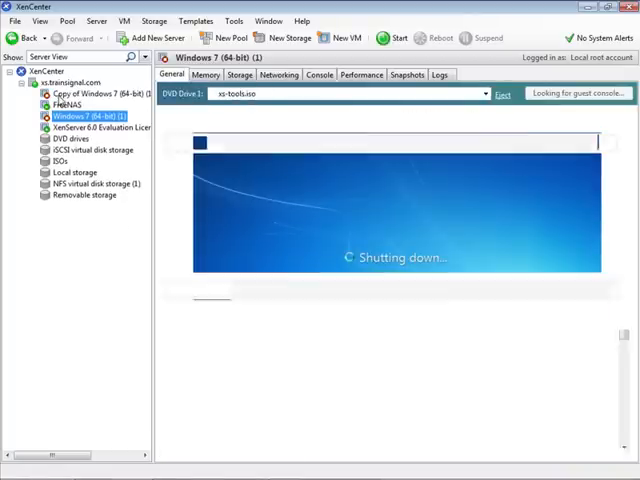
Delete the copied VM together with its attached virtual disks
right_click(95, 92)
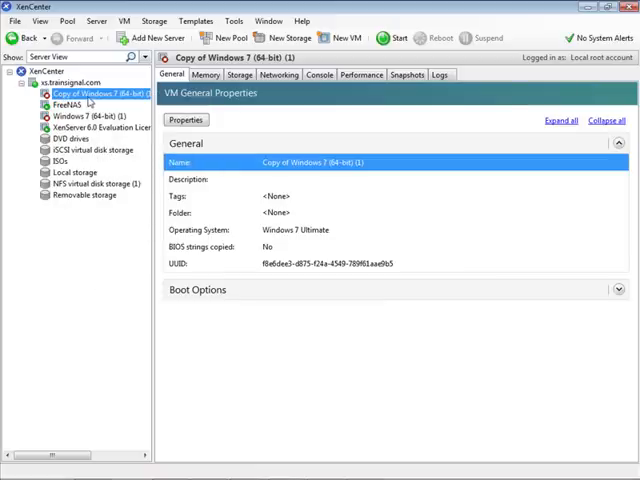
right_click(85, 93)
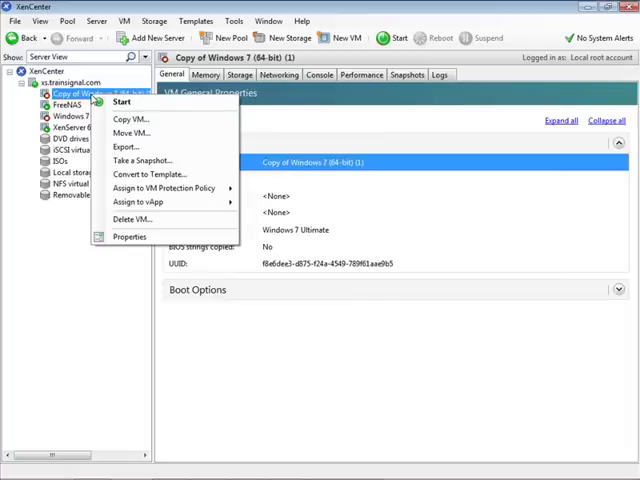
mouse_move(135, 219)
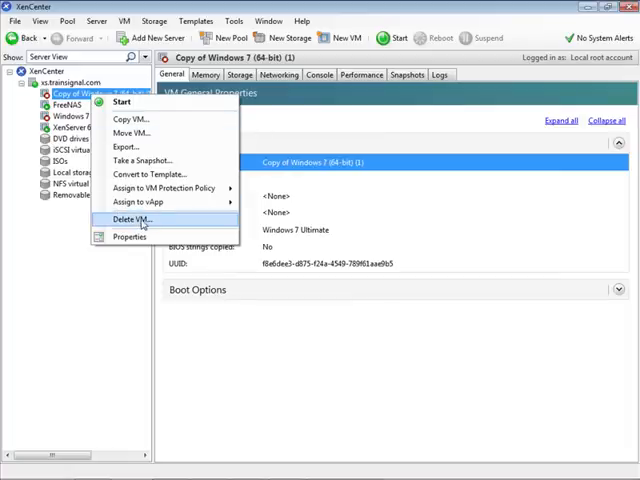
left_click(130, 219)
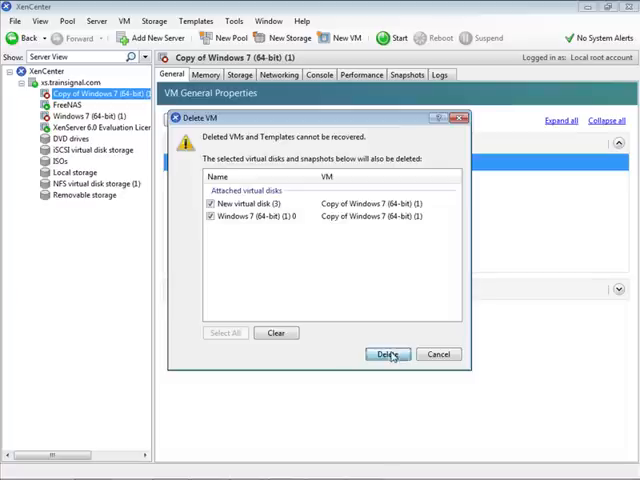
left_click(387, 354)
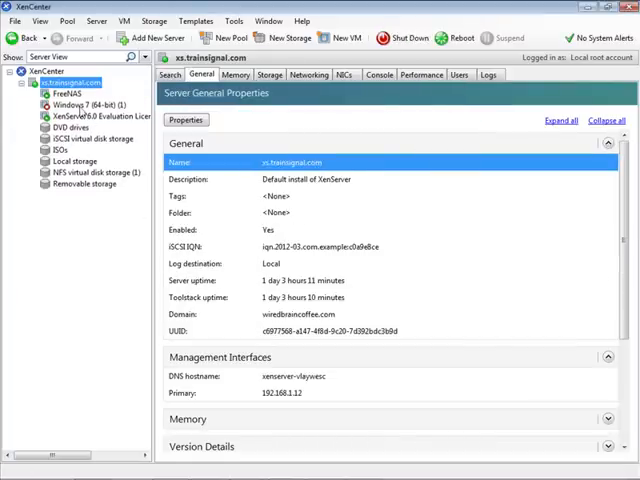
Select the xs.trainsignal.com server to show its general properties
left_click(82, 104)
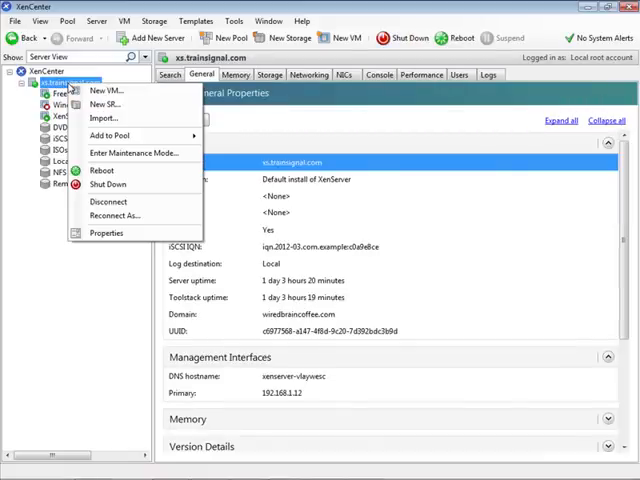
left_click(103, 118)
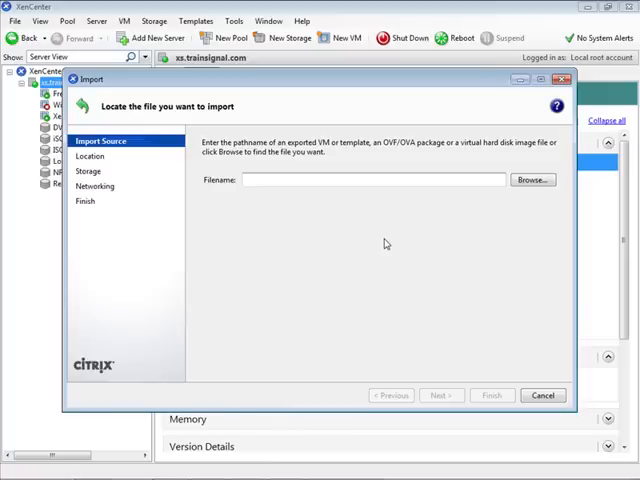
left_click(542, 394)
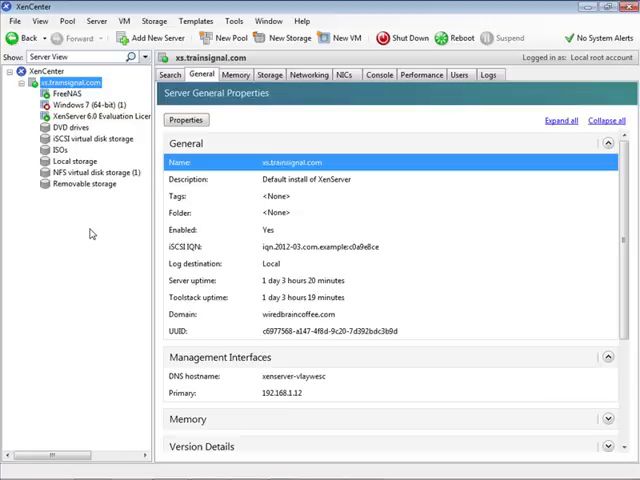
mouse_move(91, 233)
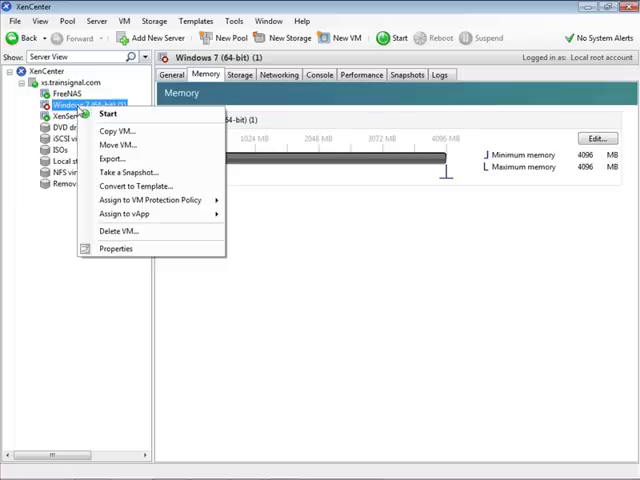
mouse_move(112, 158)
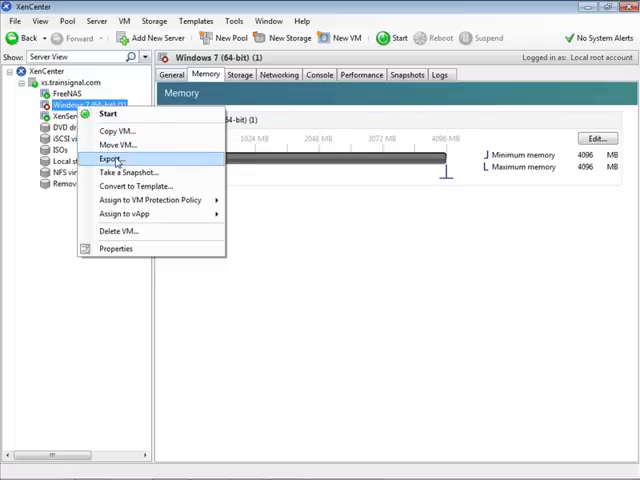
Export Windows 7 (64-bit) (1) as an OVF/OVA package saved to the Desktop
left_click(114, 158)
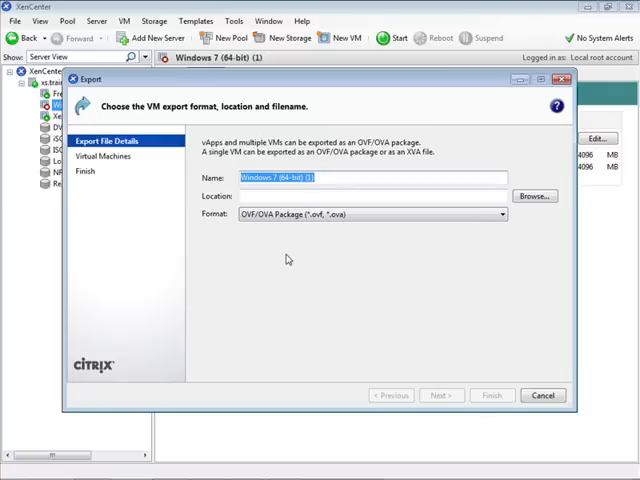
mouse_move(405, 207)
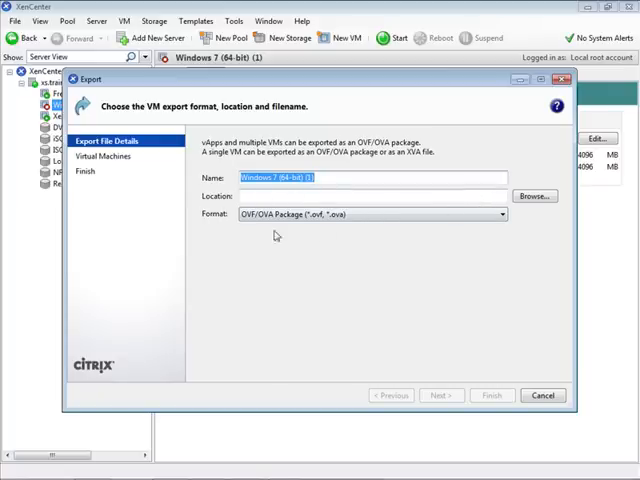
mouse_move(362, 236)
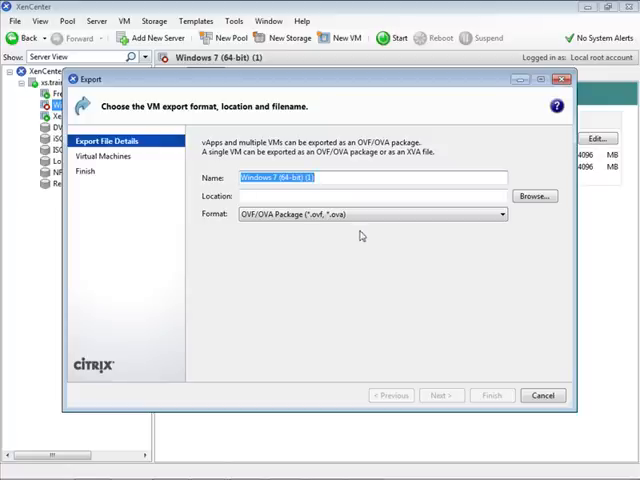
mouse_move(474, 237)
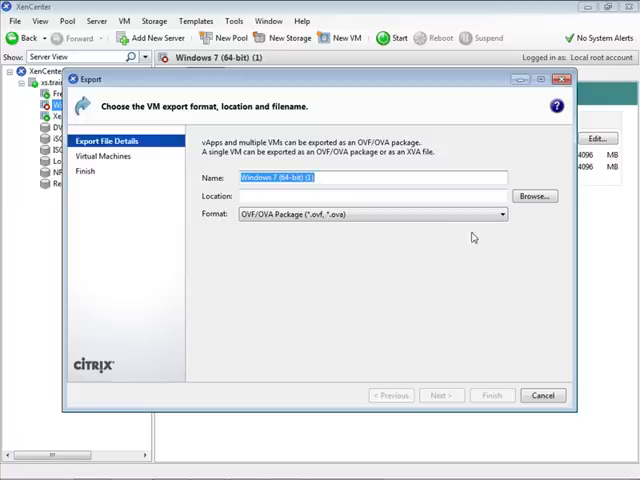
left_click(500, 213)
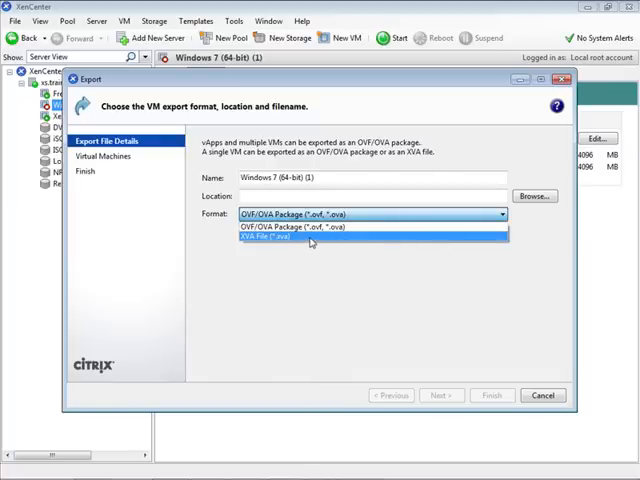
left_click(534, 195)
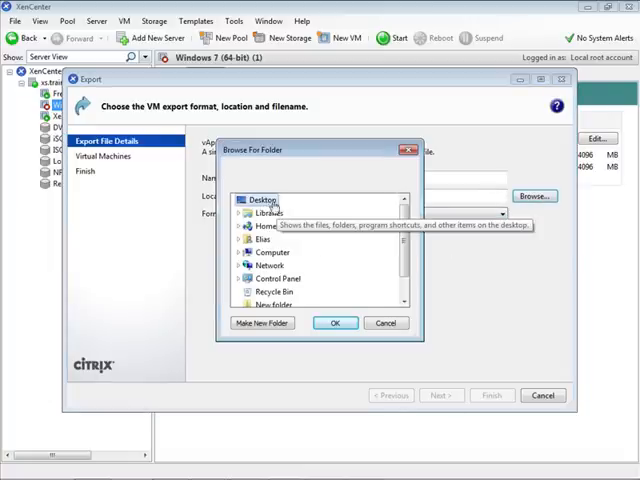
left_click(335, 322)
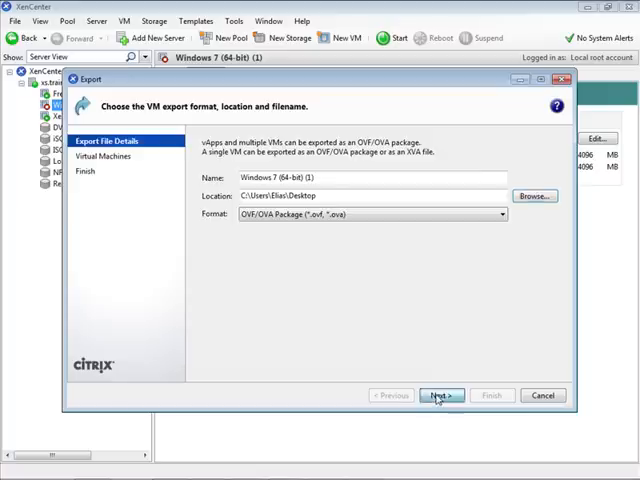
Advance past file details and the ticked Windows 7 VM to the EULA page
left_click(441, 394)
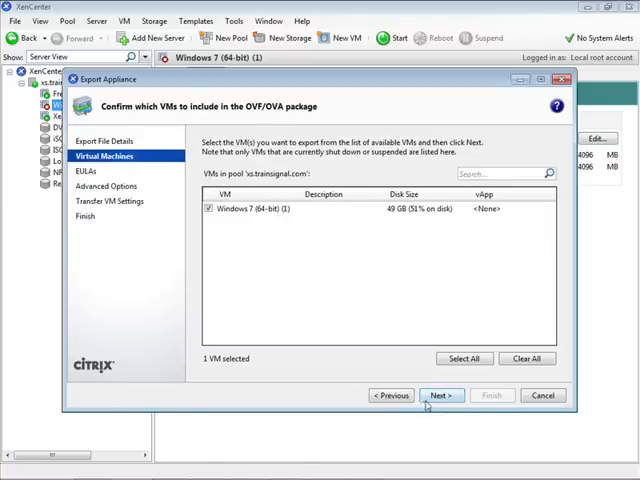
left_click(441, 394)
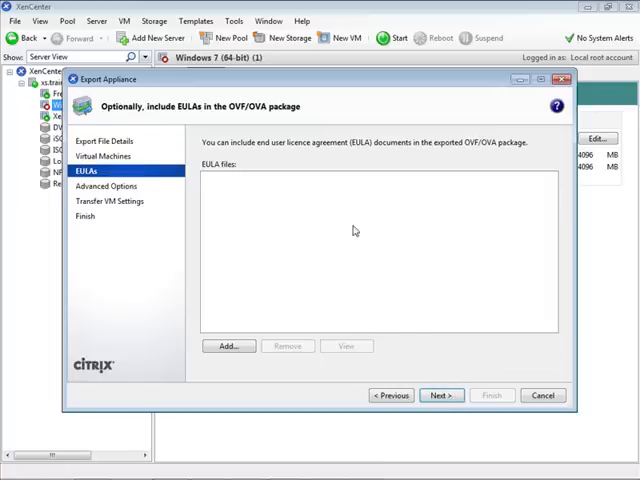
mouse_move(360, 257)
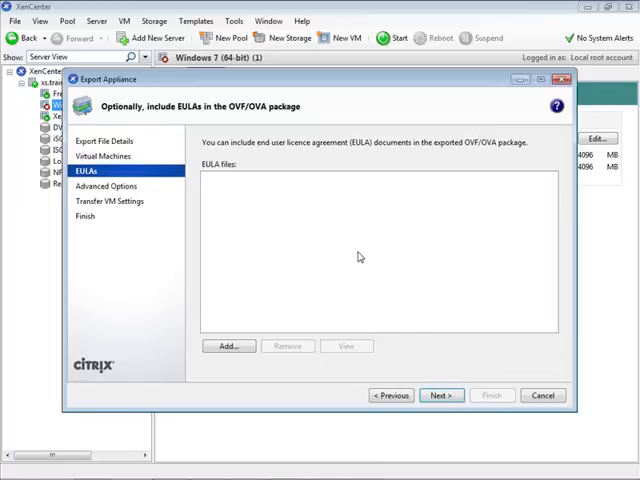
mouse_move(430, 371)
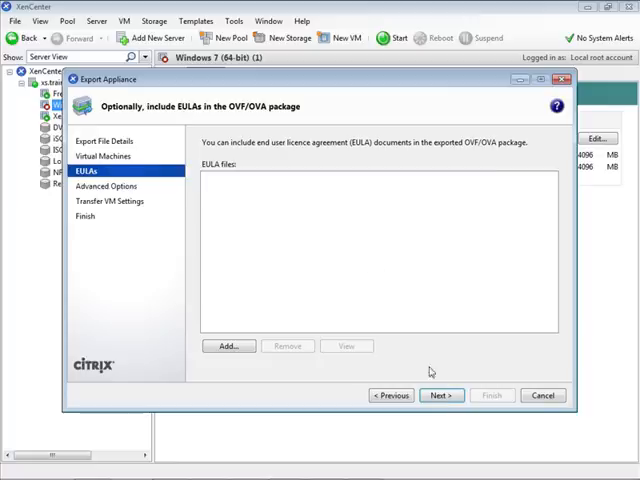
In Advanced Options, enable 'Create OVA package' and 'Compress OVF files', leaving manifest and signing off
left_click(441, 394)
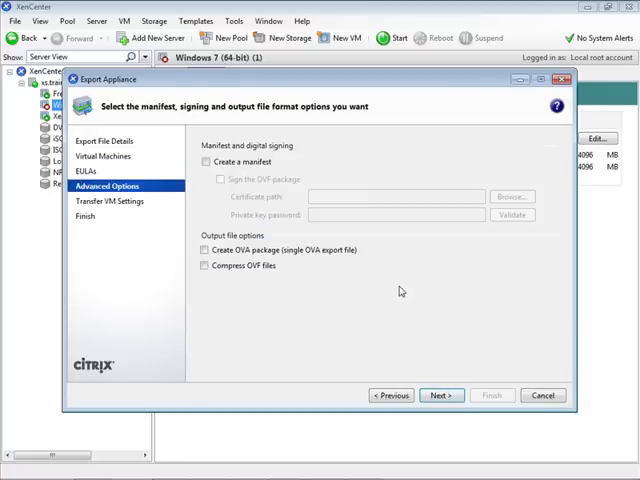
mouse_move(338, 226)
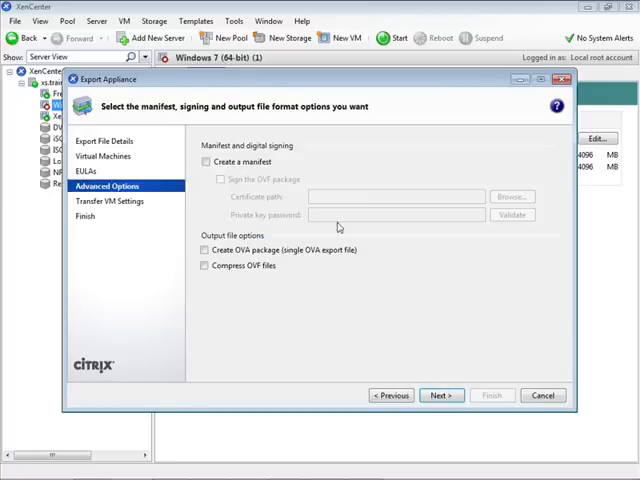
mouse_move(385, 257)
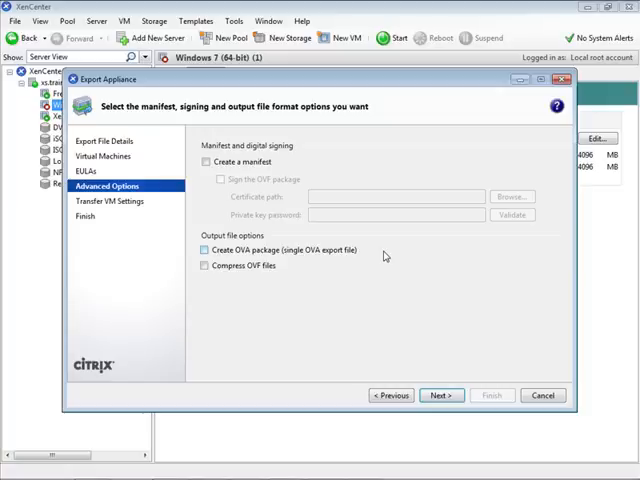
mouse_move(295, 265)
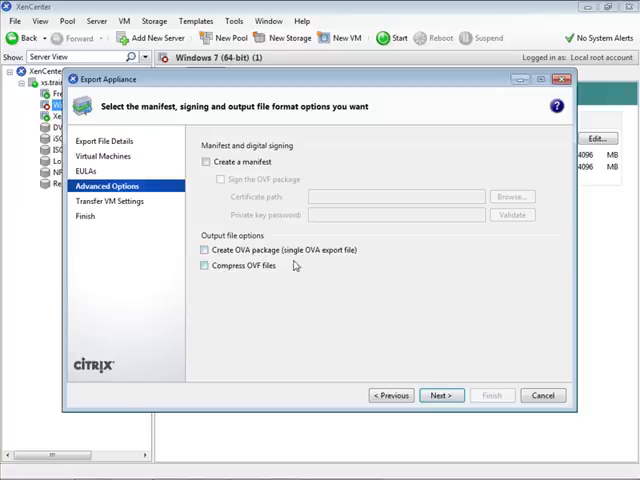
mouse_move(295, 267)
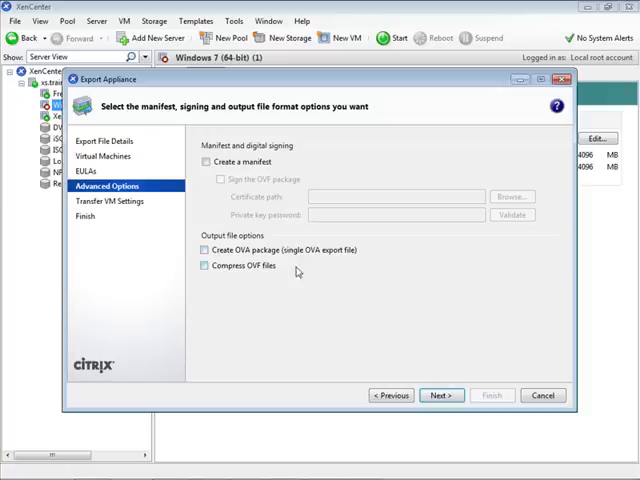
left_click(204, 250)
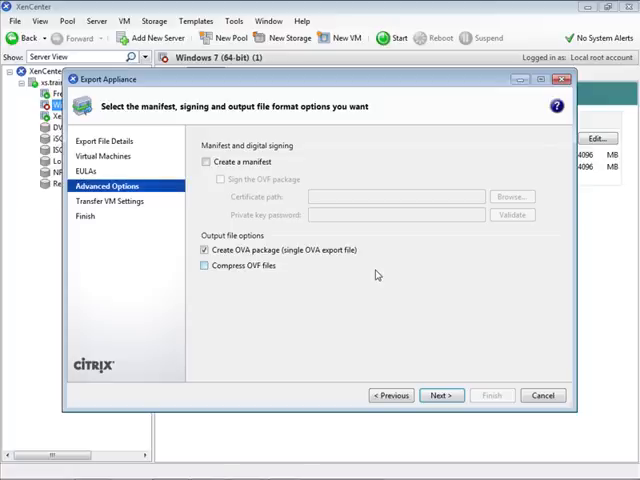
mouse_move(231, 280)
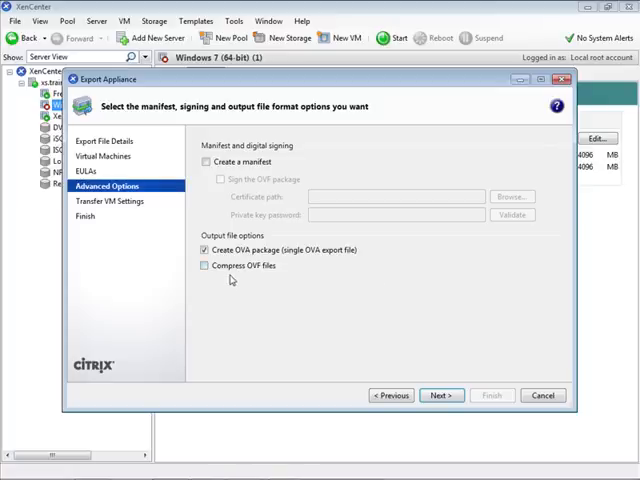
left_click(202, 265)
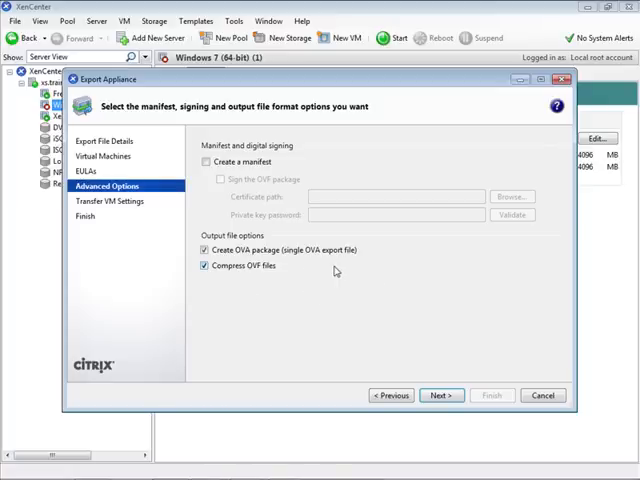
mouse_move(343, 270)
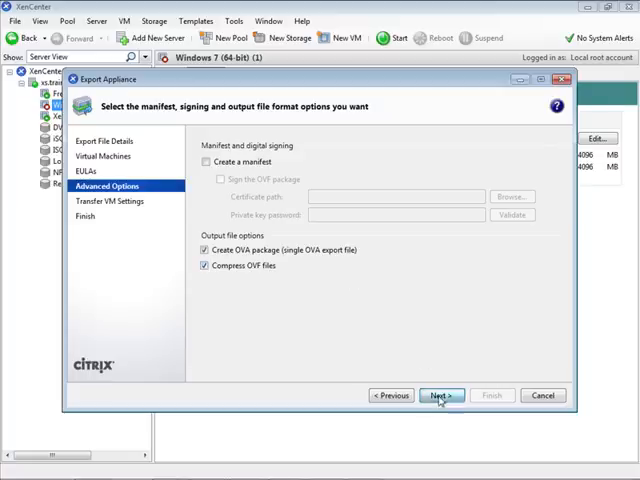
Advance to Transfer VM Settings, keeping Network 0 with DHCP
left_click(440, 395)
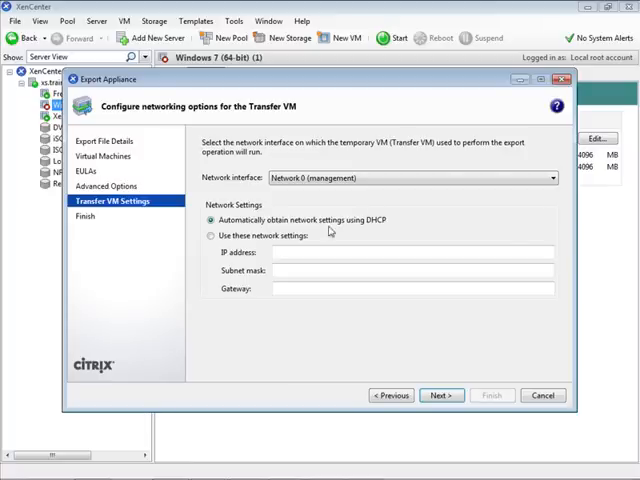
mouse_move(387, 235)
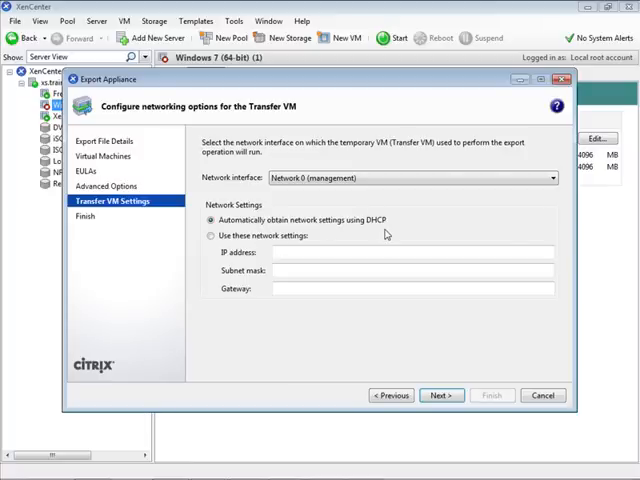
mouse_move(316, 264)
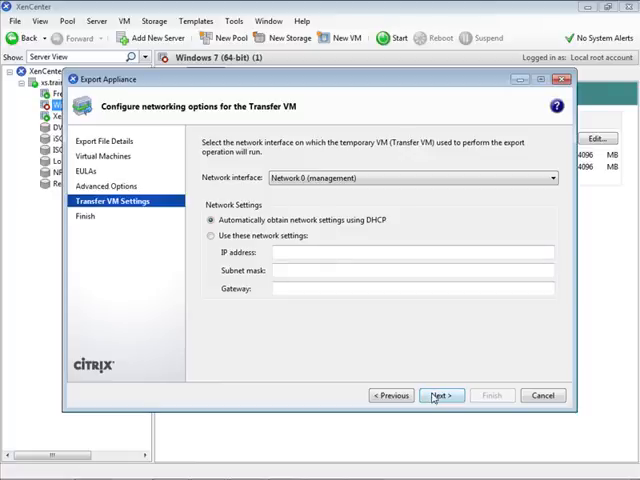
Advance to the Finish page and scroll through the export settings summary
left_click(440, 395)
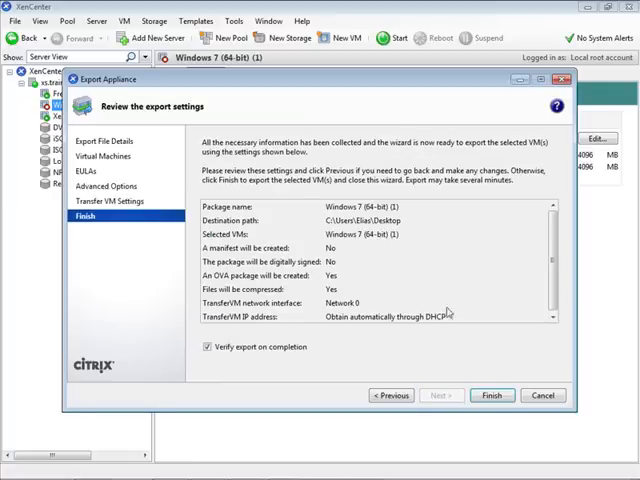
scroll("down", 3)
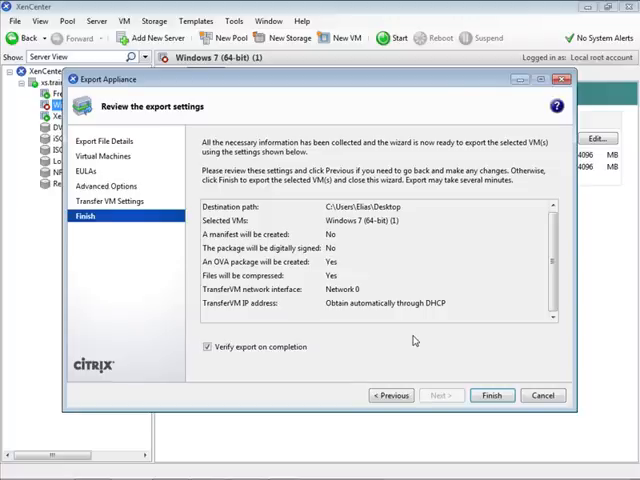
mouse_move(473, 353)
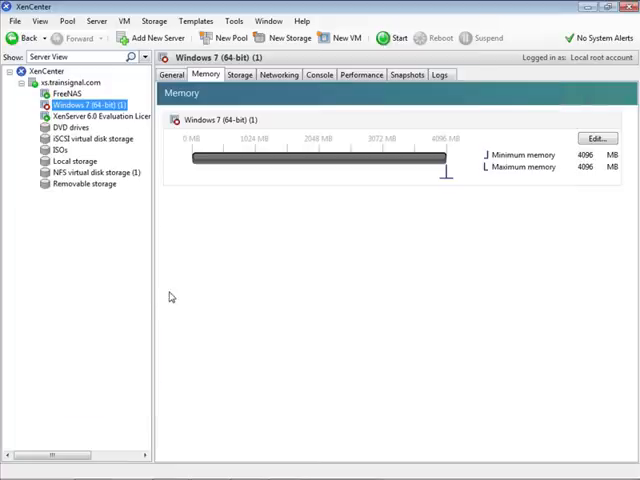
mouse_move(98, 285)
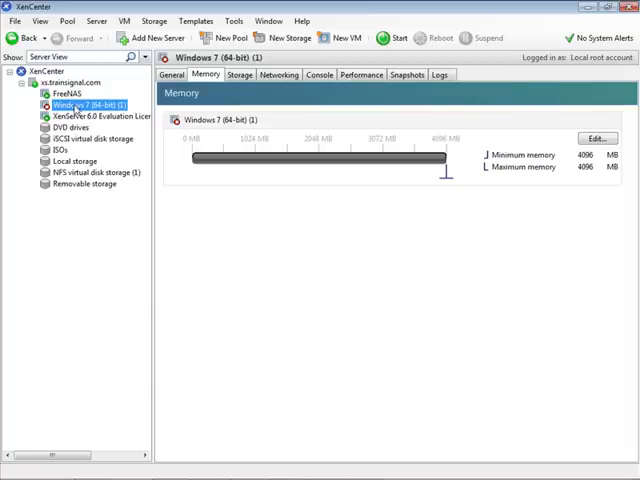
Open Move VM for Windows 7 (64-bit) (1) and pick NFS virtual disk storage (1)
right_click(85, 104)
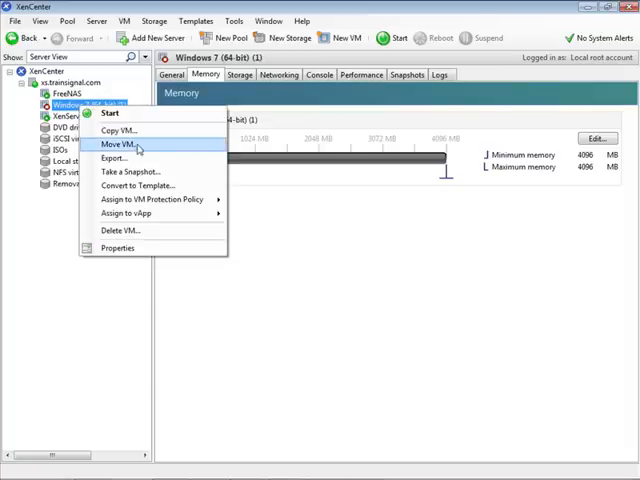
left_click(116, 144)
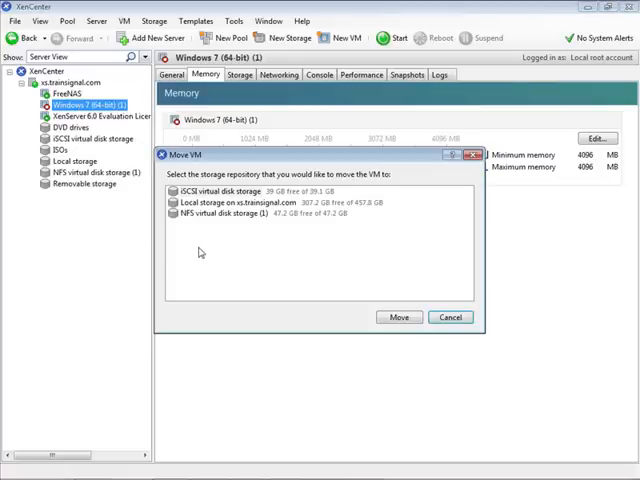
mouse_move(228, 280)
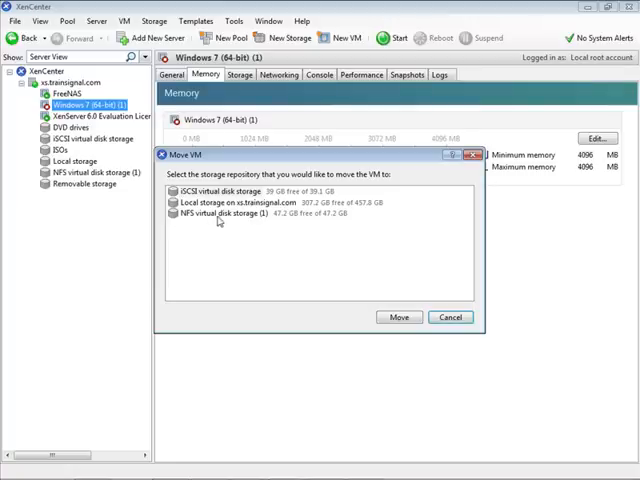
left_click(240, 213)
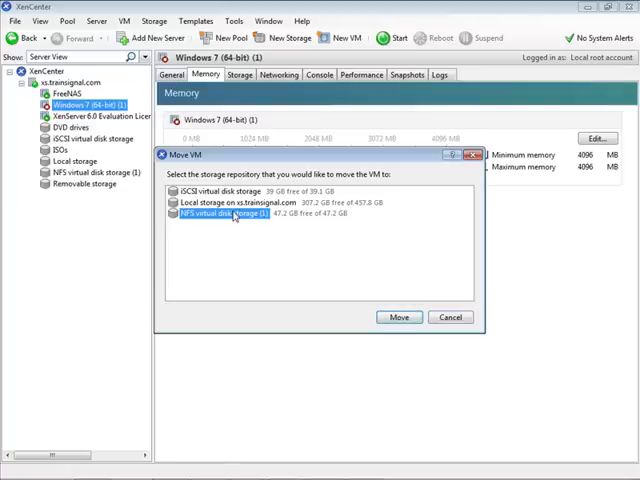